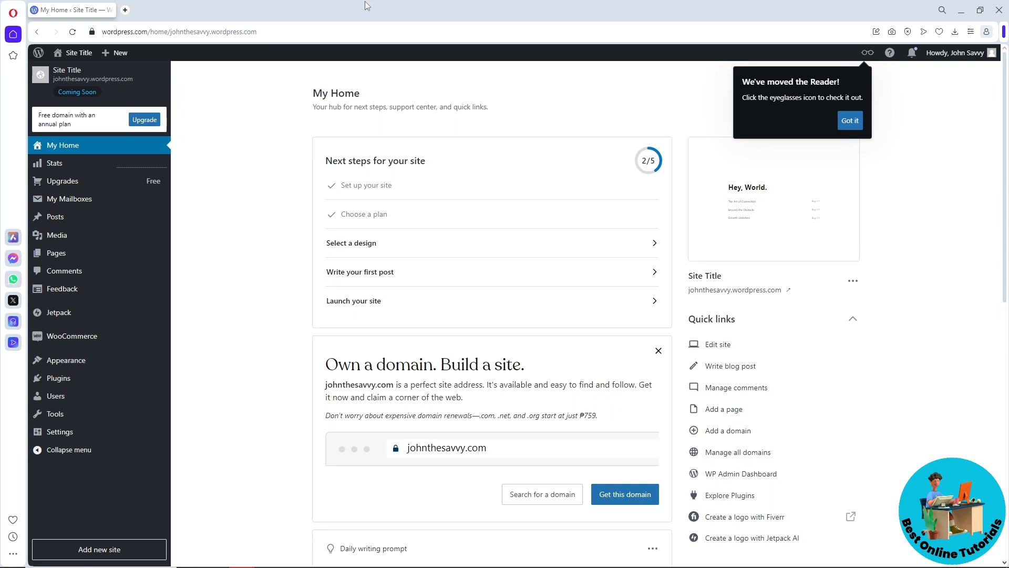
{"action": "mouse_move", "coordinate": [228, 220]}
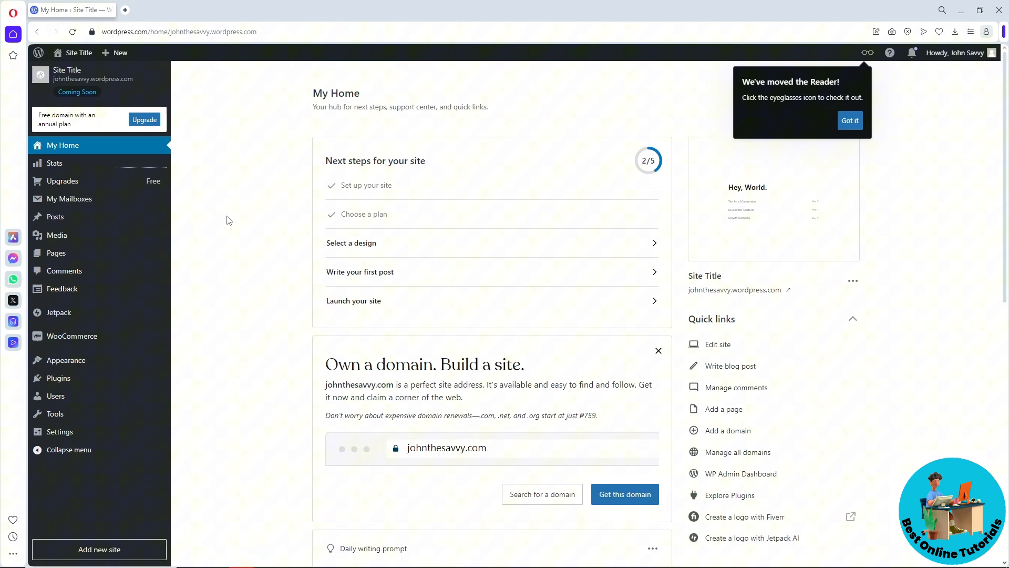
{"action": "mouse_move", "coordinate": [59, 431]}
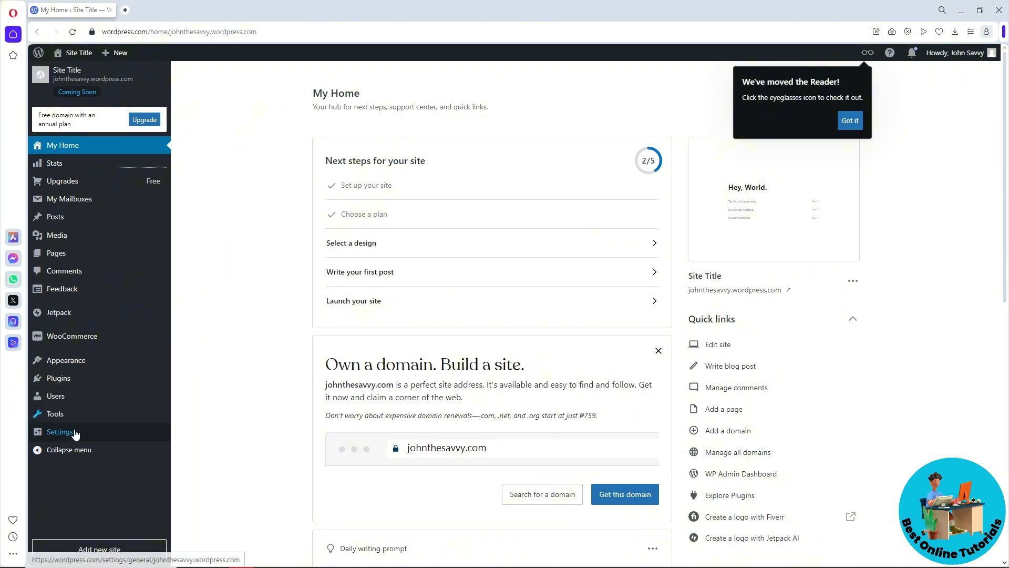
Expand the Settings menu in the sidebar to reveal General and other sections.
{"action": "left_click", "coordinate": [60, 431]}
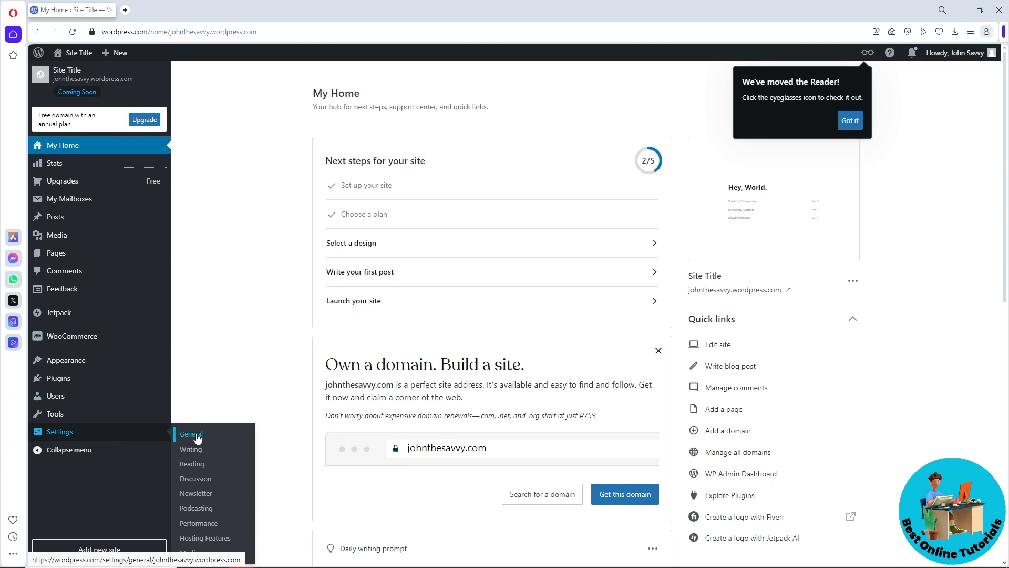
Open General Settings and scroll down to the Site tools section.
{"action": "left_click", "coordinate": [190, 434]}
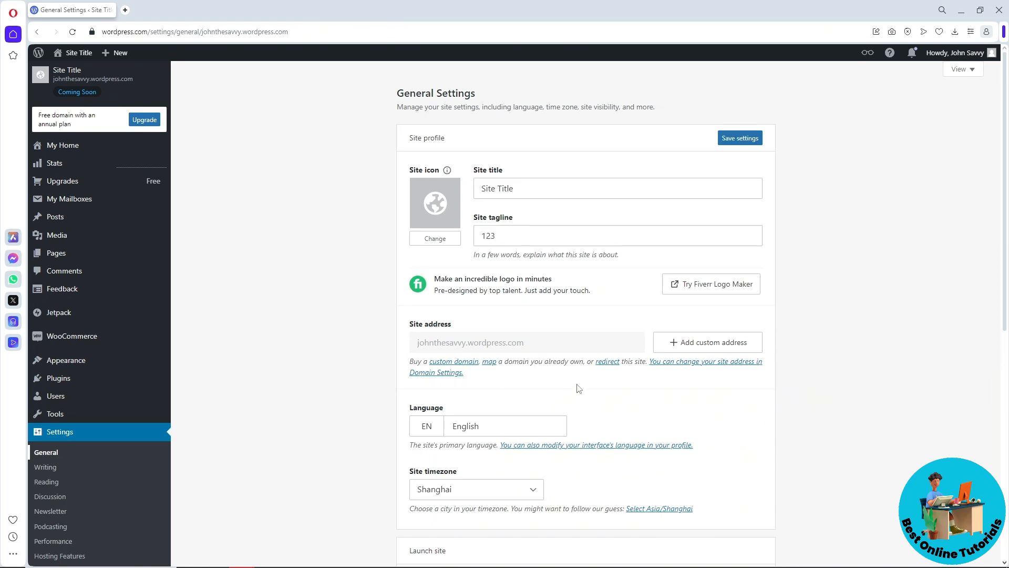
{"action": "scroll", "scroll_direction": "down", "scroll_amount": 3}
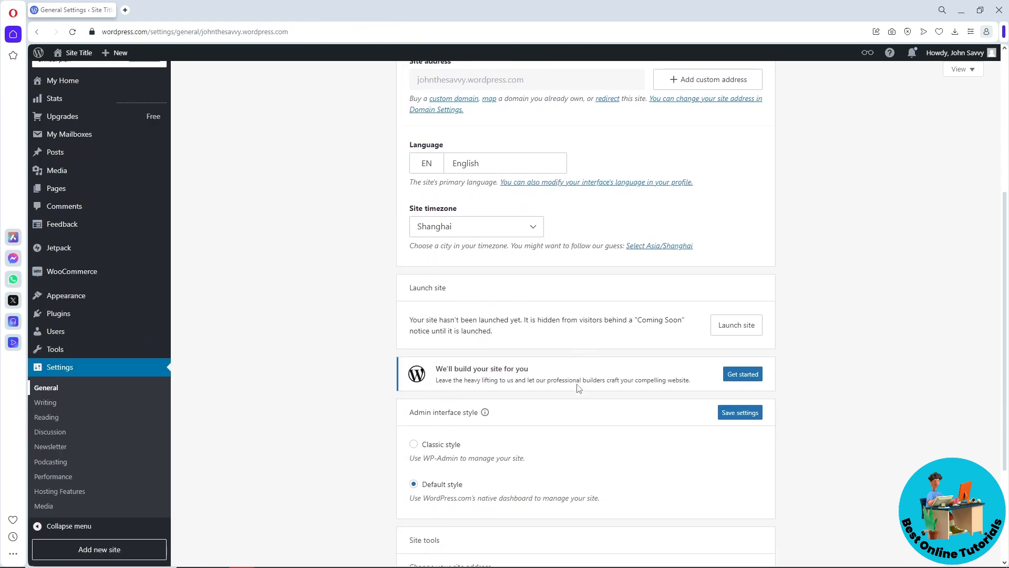
{"action": "scroll", "scroll_direction": "down", "scroll_amount": 3}
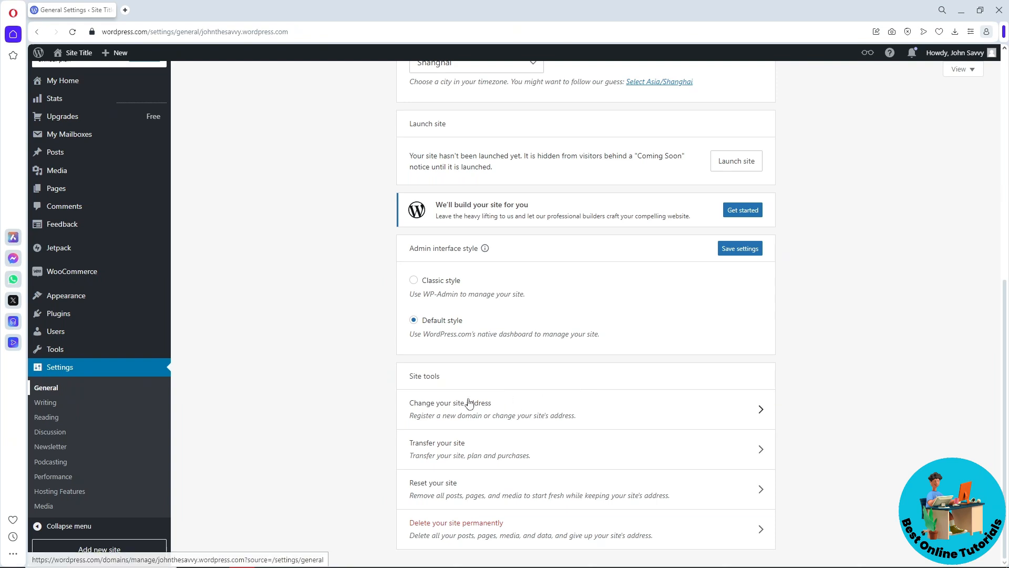
{"action": "mouse_move", "coordinate": [480, 412]}
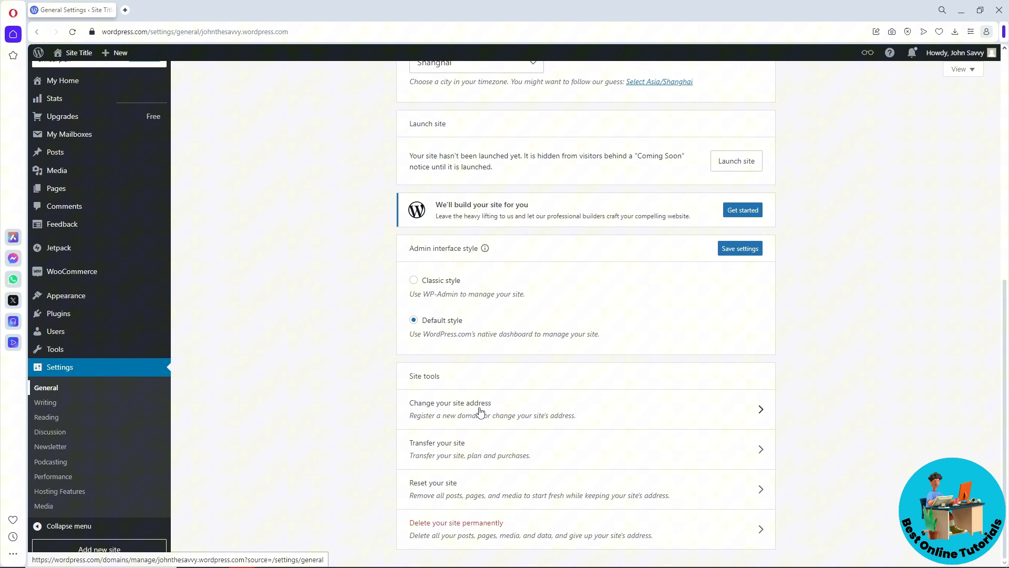
Go to Domains via 'Change your site address' and open johnthesavvy.wordpress.com's actions menu.
{"action": "left_click", "coordinate": [451, 409]}
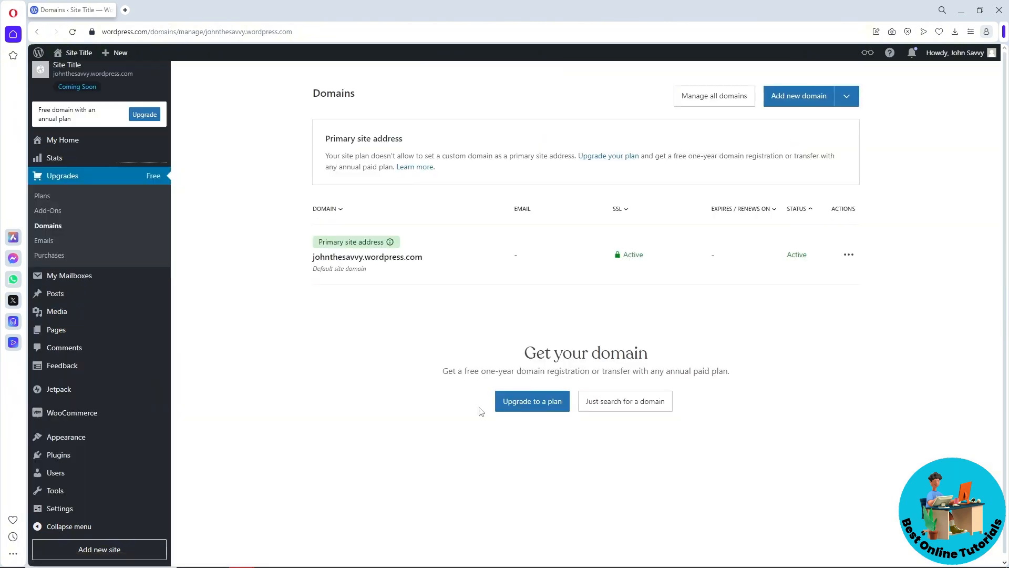
{"action": "mouse_move", "coordinate": [849, 254]}
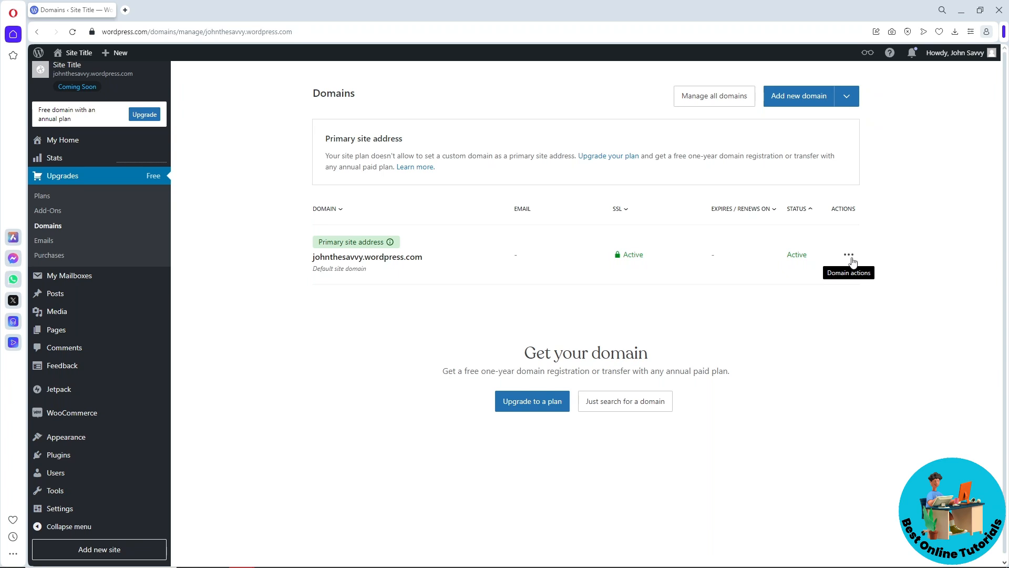
{"action": "left_click", "coordinate": [849, 254]}
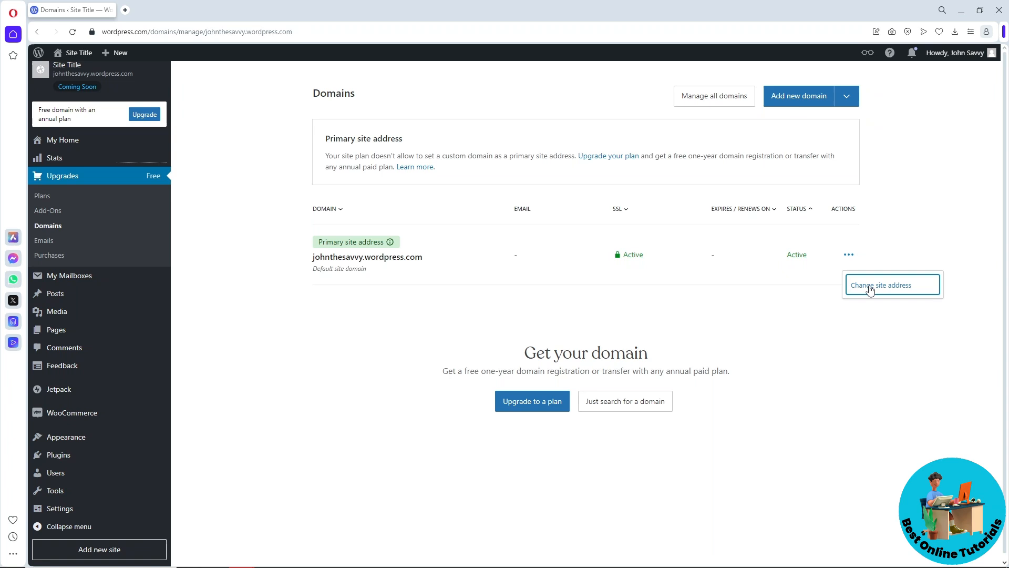
Choose Change site address and enter the new subdomain "yfufd" in the dialog.
{"action": "left_click", "coordinate": [891, 284]}
{"action": "type", "text": "y"}
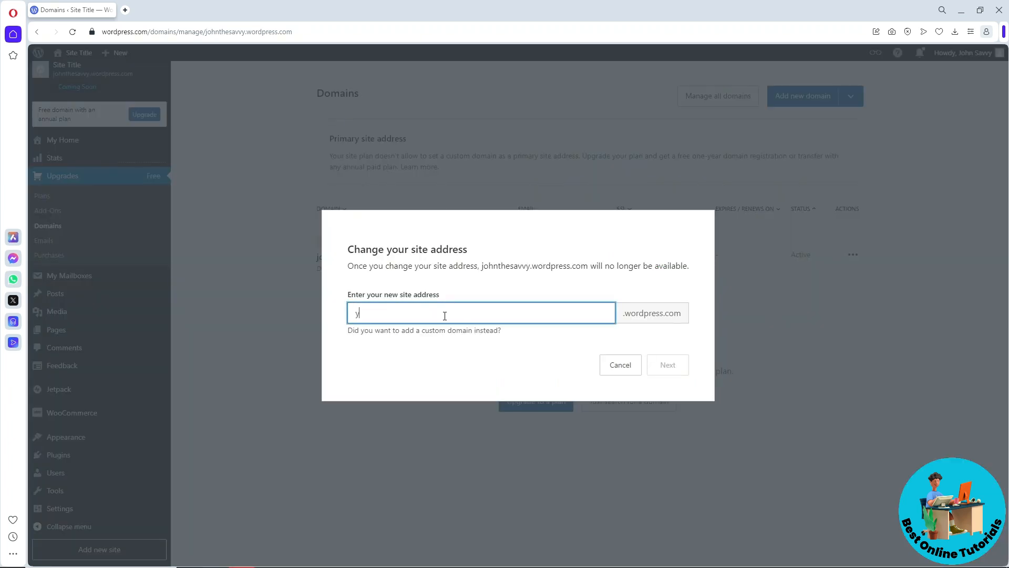
{"action": "type", "text": "fufd"}
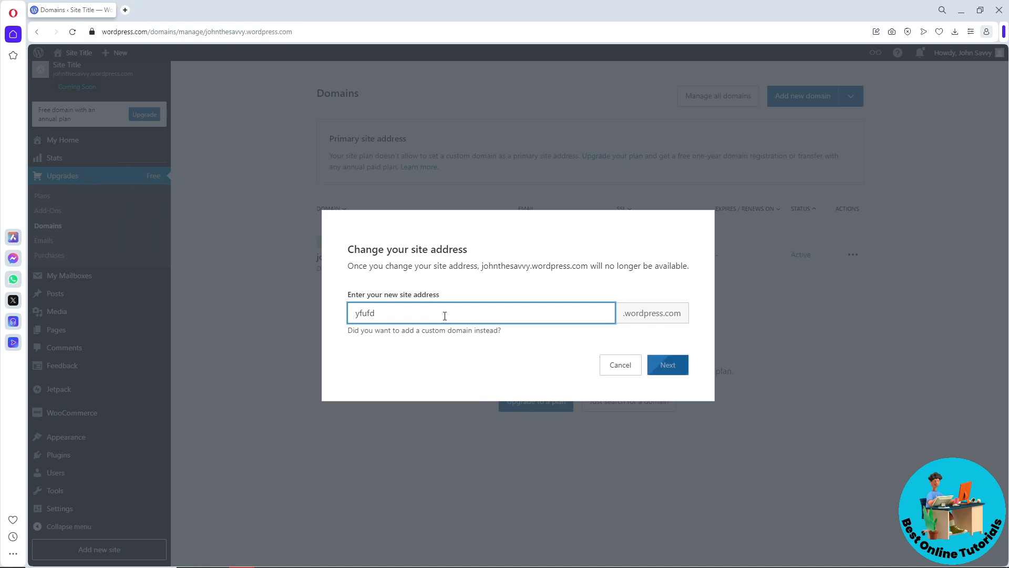